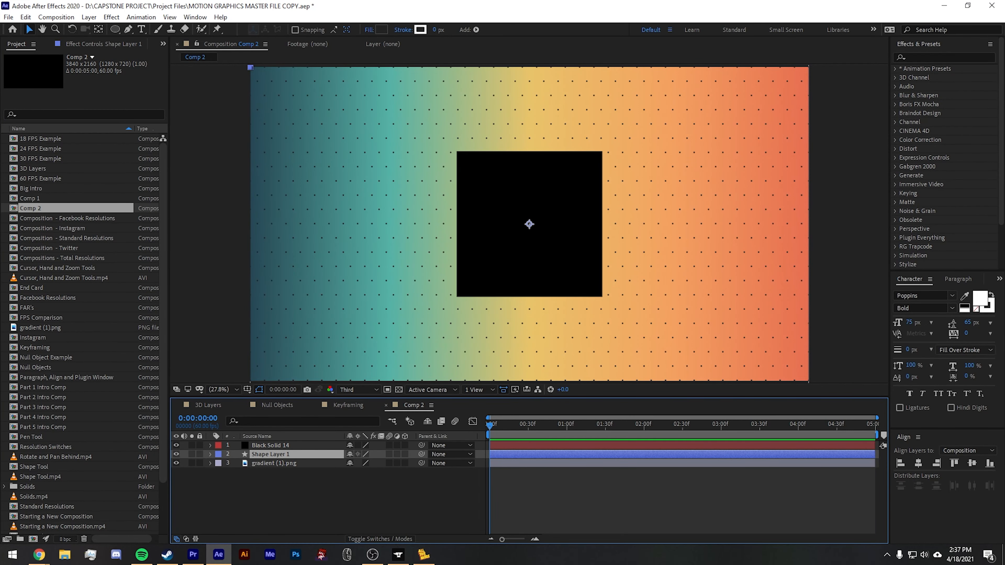
Step: Add a new null object layer (Null 4) to Comp 2 via Layer > New > Null Object
left_click(89, 17)
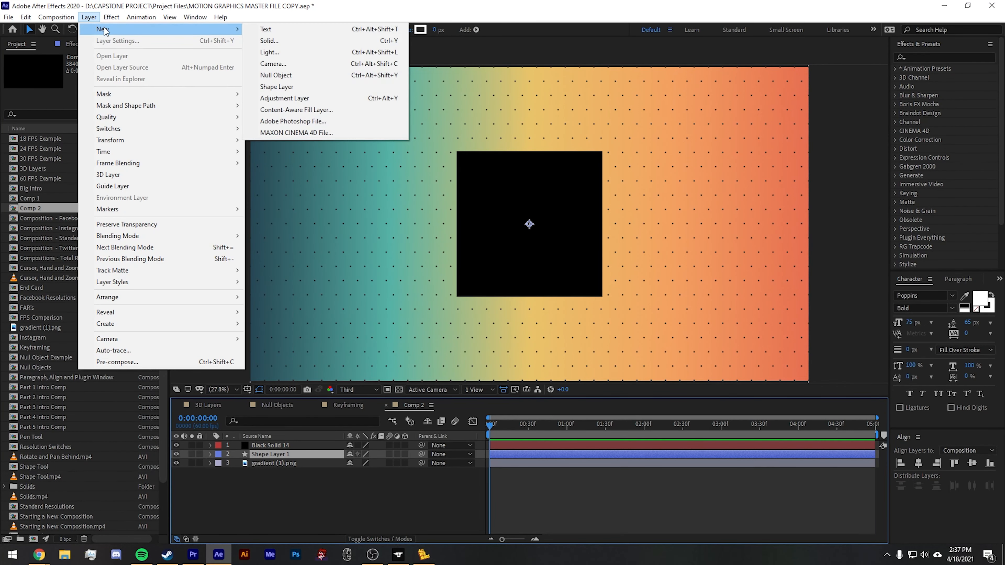
left_click(276, 75)
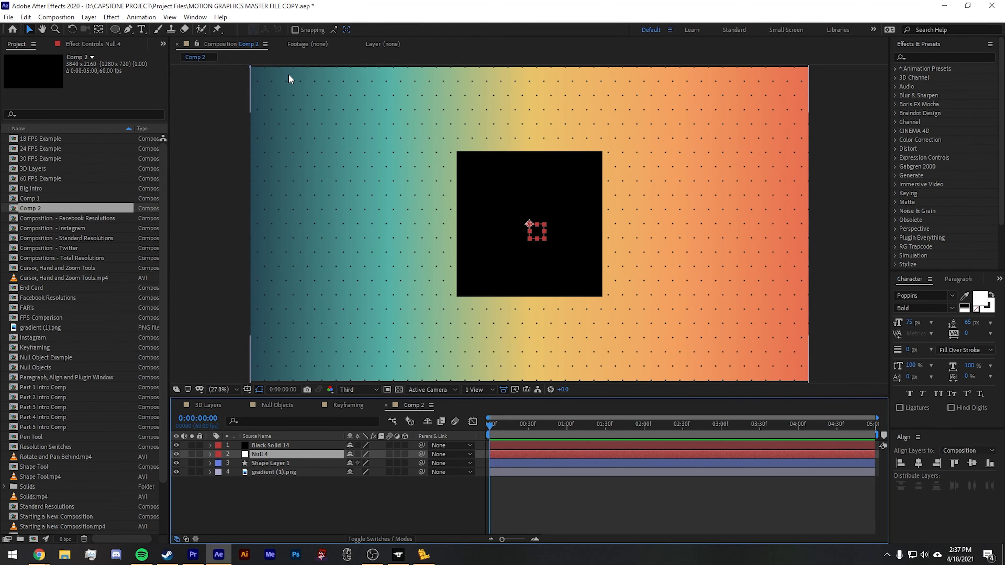
mouse_move(504, 317)
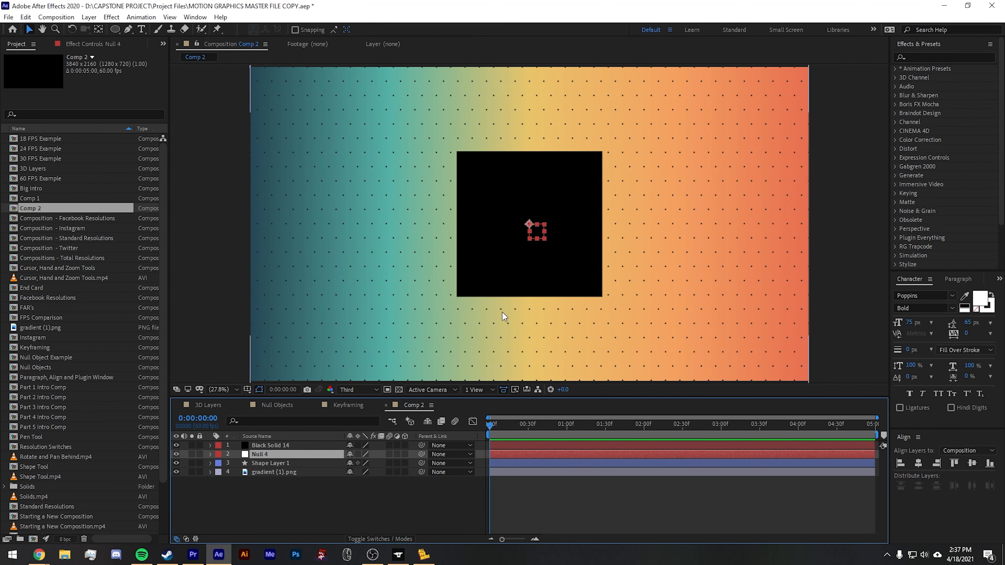
mouse_move(473, 454)
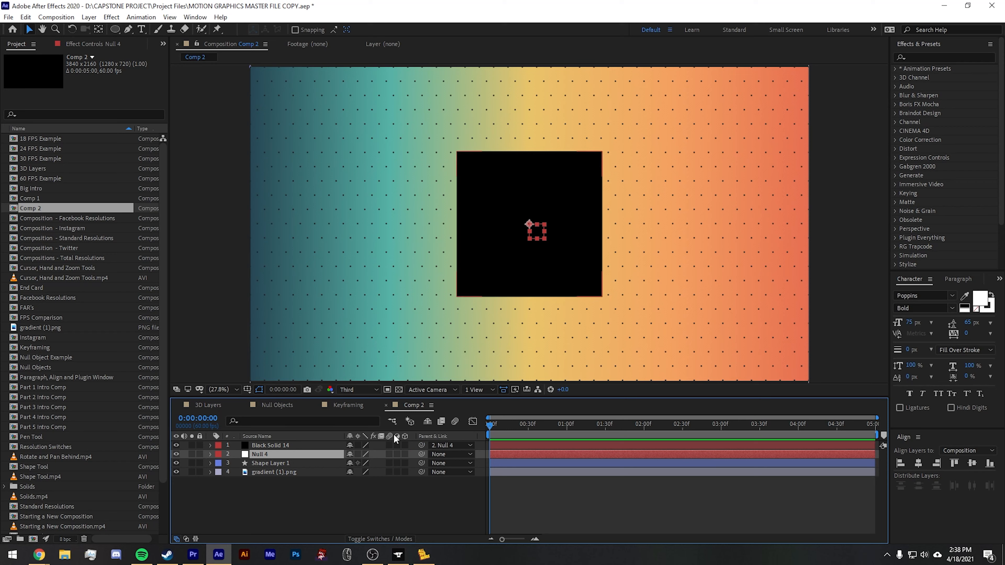
mouse_move(742, 448)
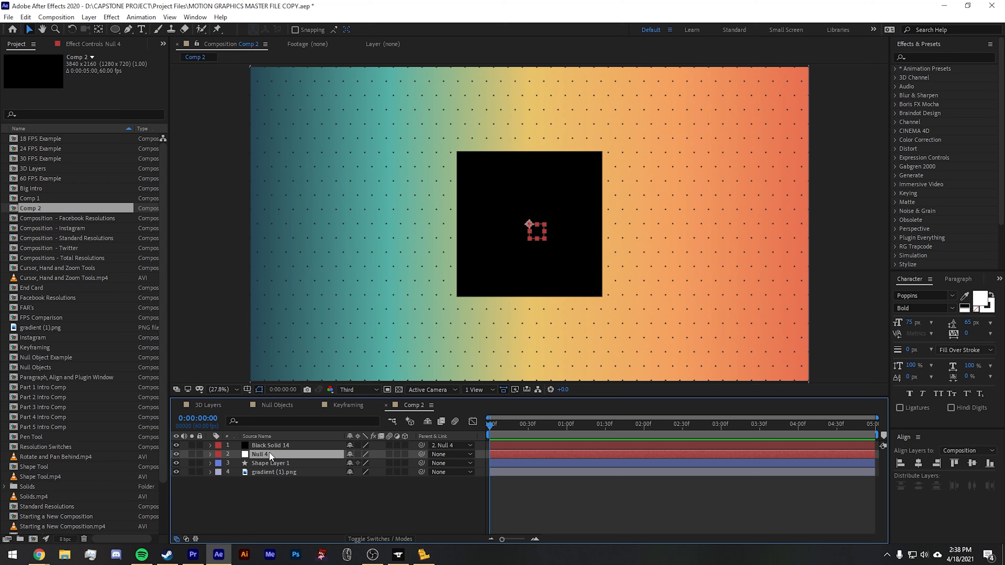
Step: Select Null 4 and scrub its Rotation to about -76°, tilting the parented black square
left_click(209, 454)
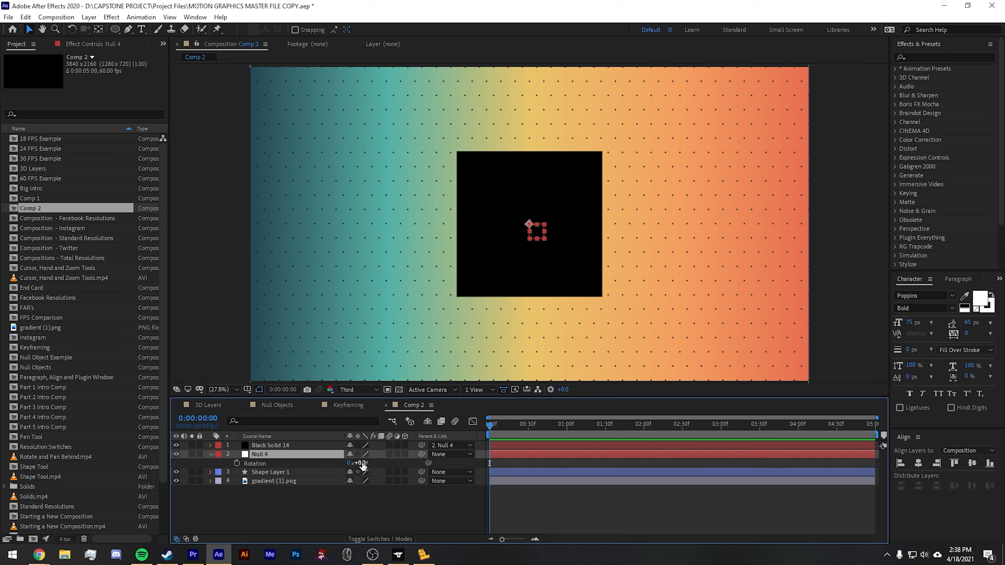
left_click_drag(358, 463, 333, 463)
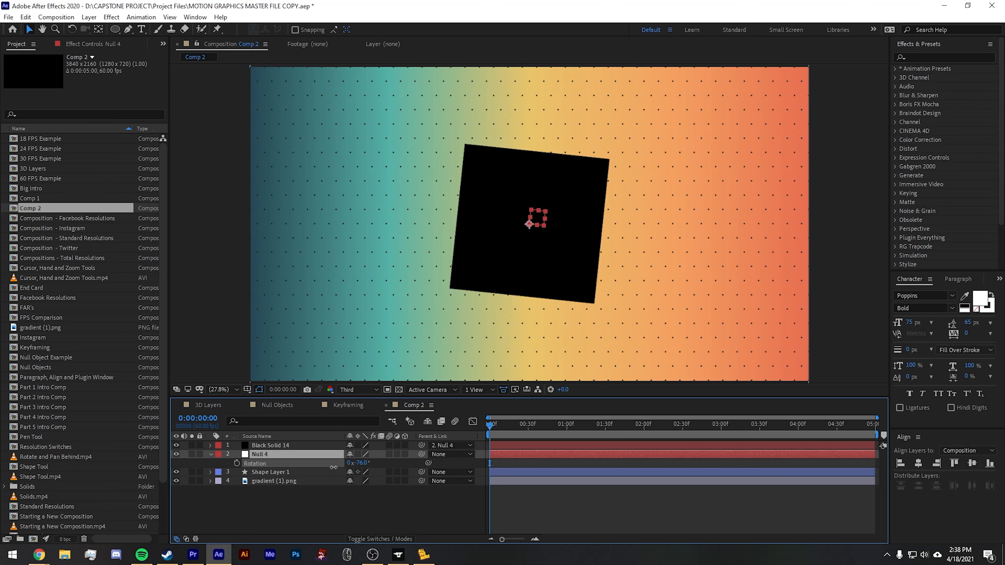